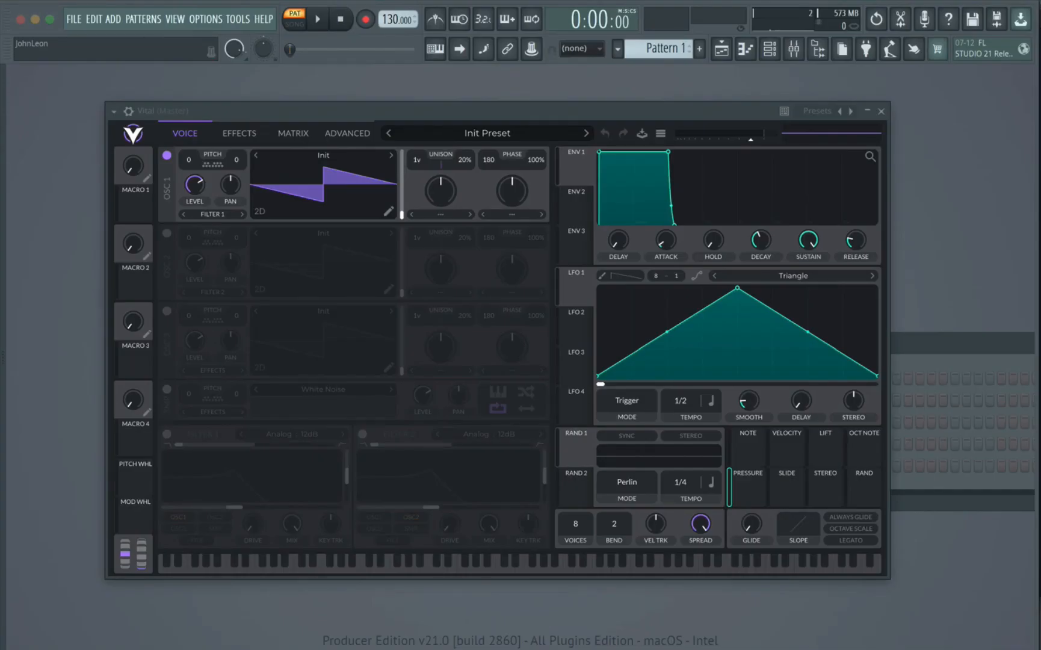
pyautogui.moveTo(500, 98)
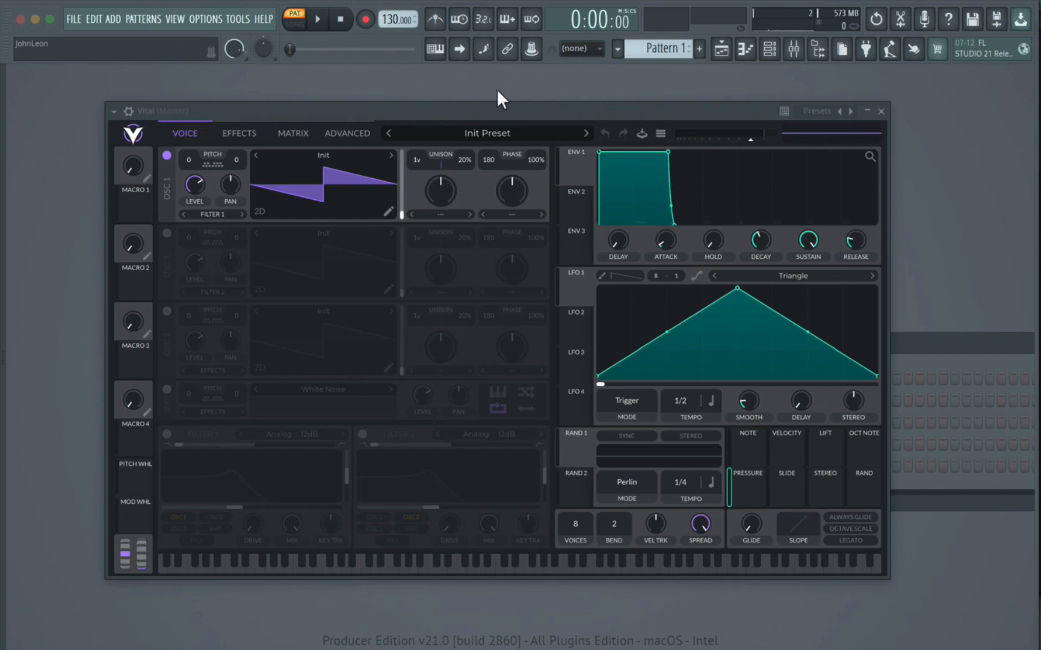
pyautogui.moveTo(499, 129)
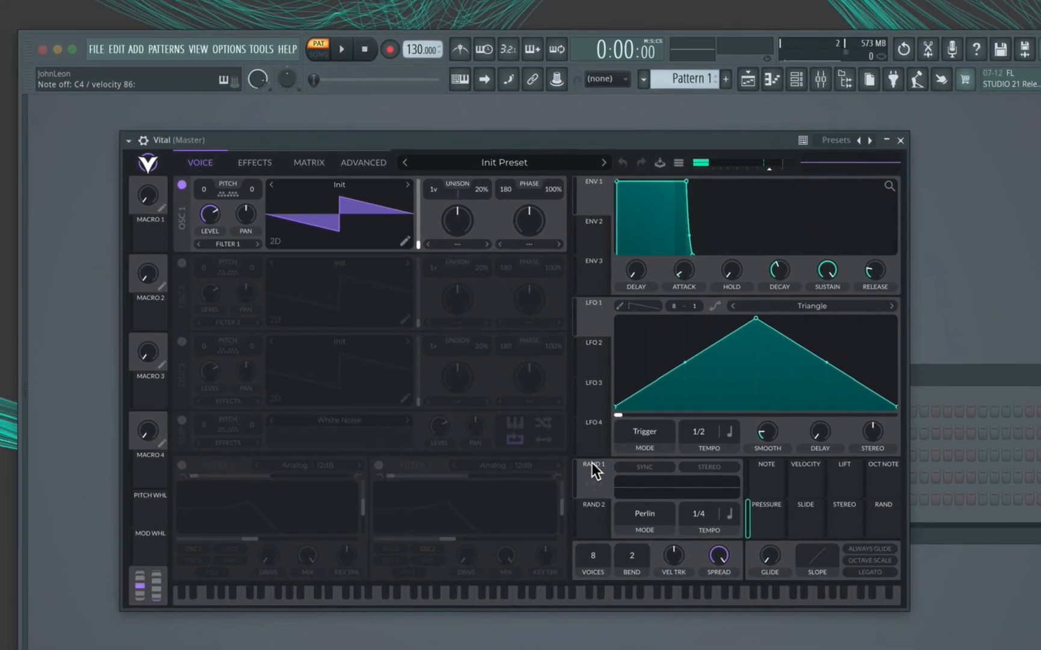
# Launch ROLI Dashboard from the ROLI Connect menu-bar apps while Vital stays open
pyautogui.click(725, 8)
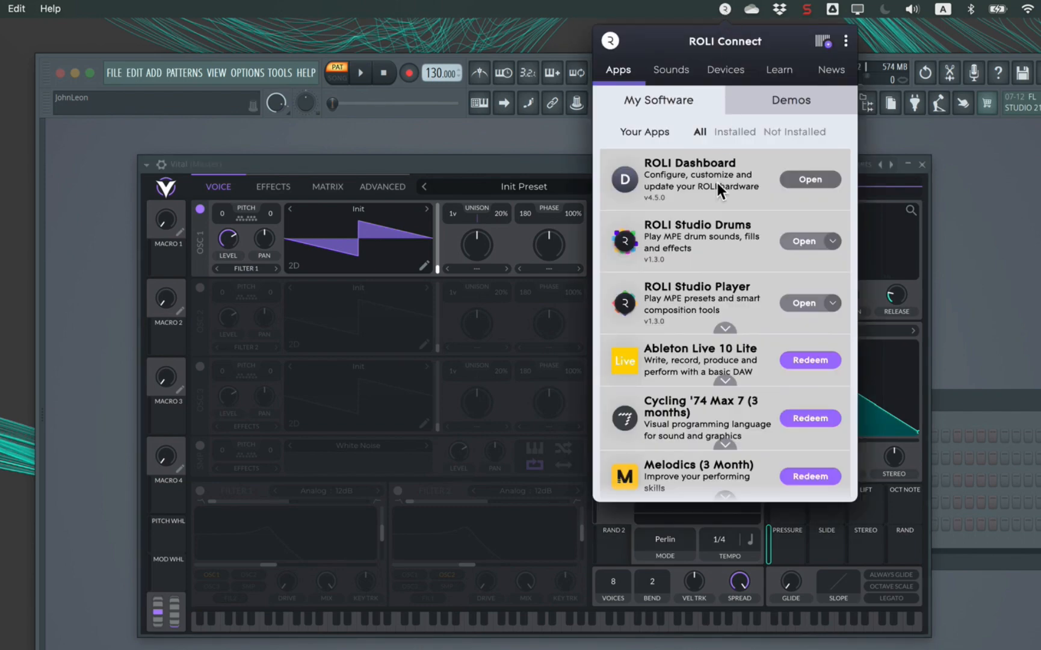
pyautogui.click(809, 179)
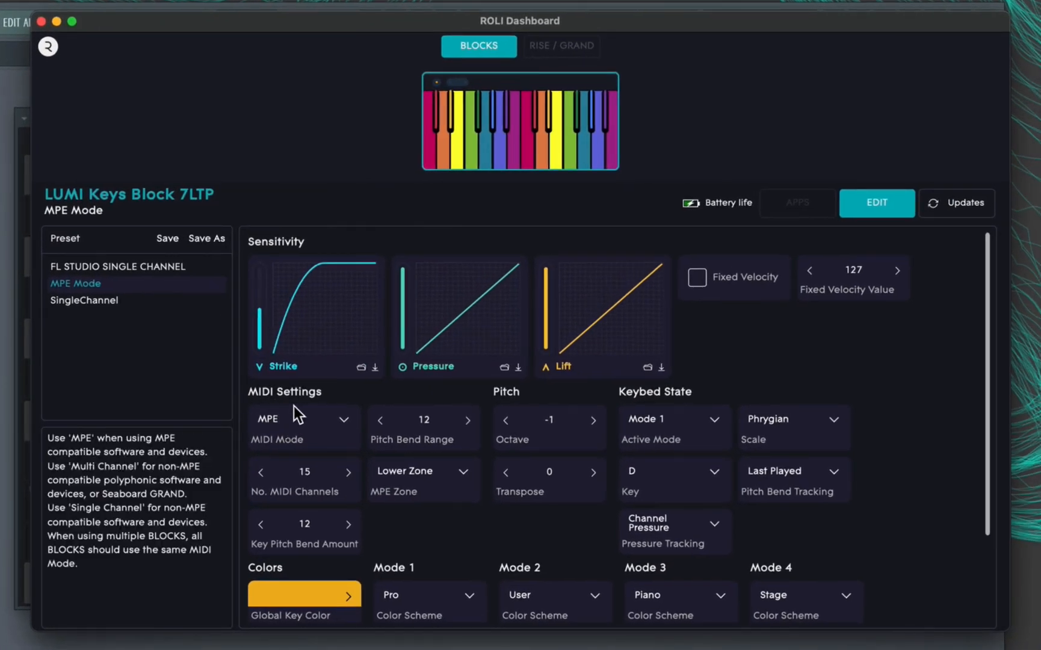
pyautogui.moveTo(334, 430)
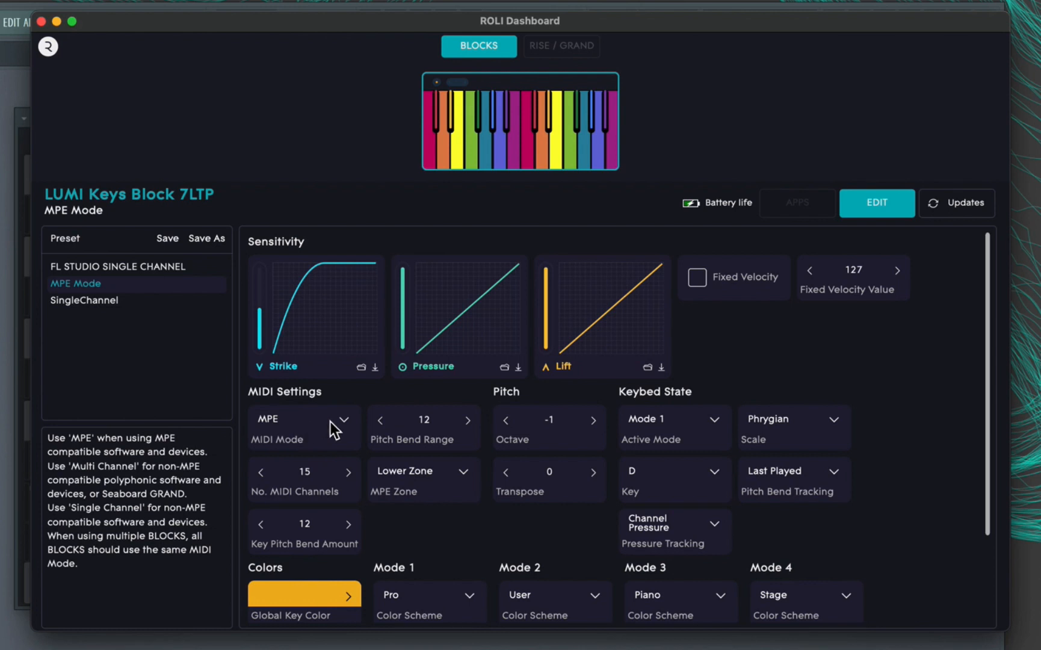
# Set the LUMI Keys MIDI Mode to Single Channel, keeping MIDI channel 1
pyautogui.click(303, 427)
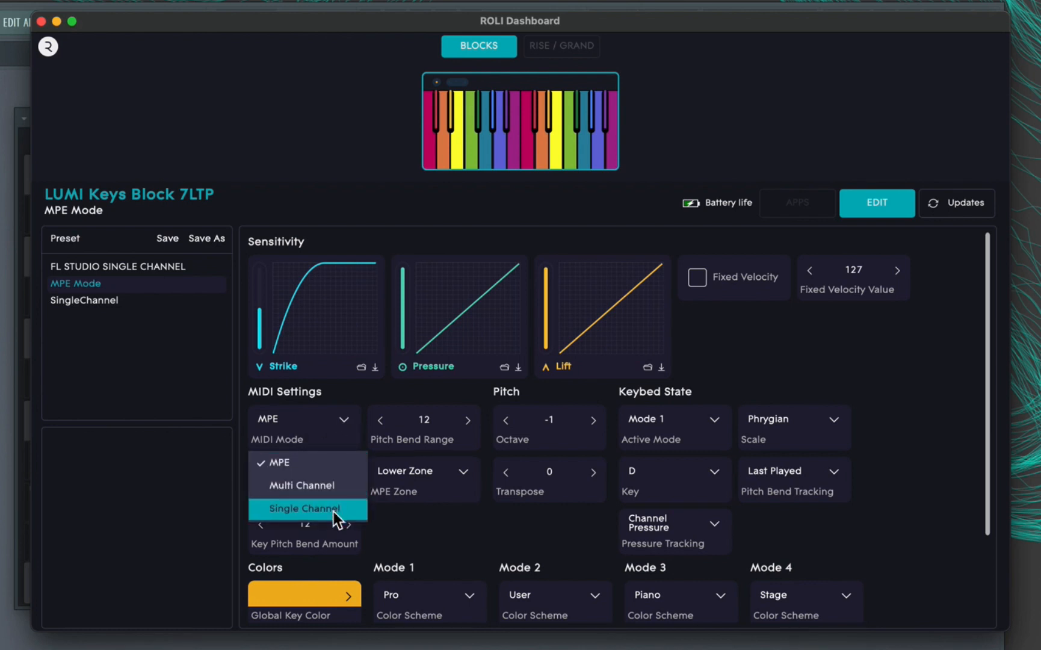
pyautogui.click(303, 508)
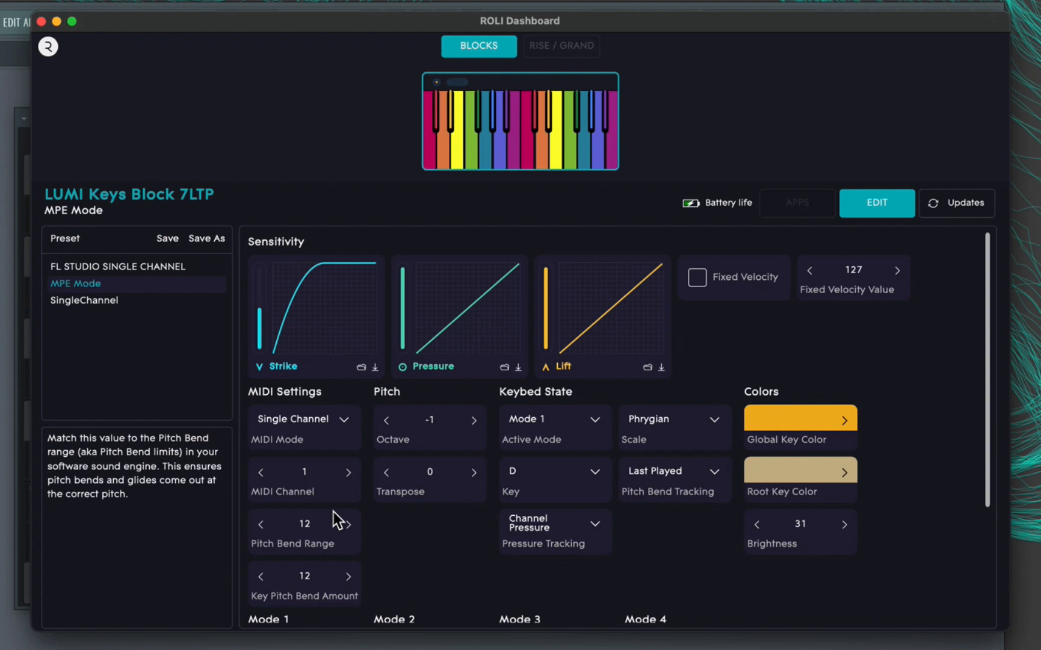
pyautogui.moveTo(284, 484)
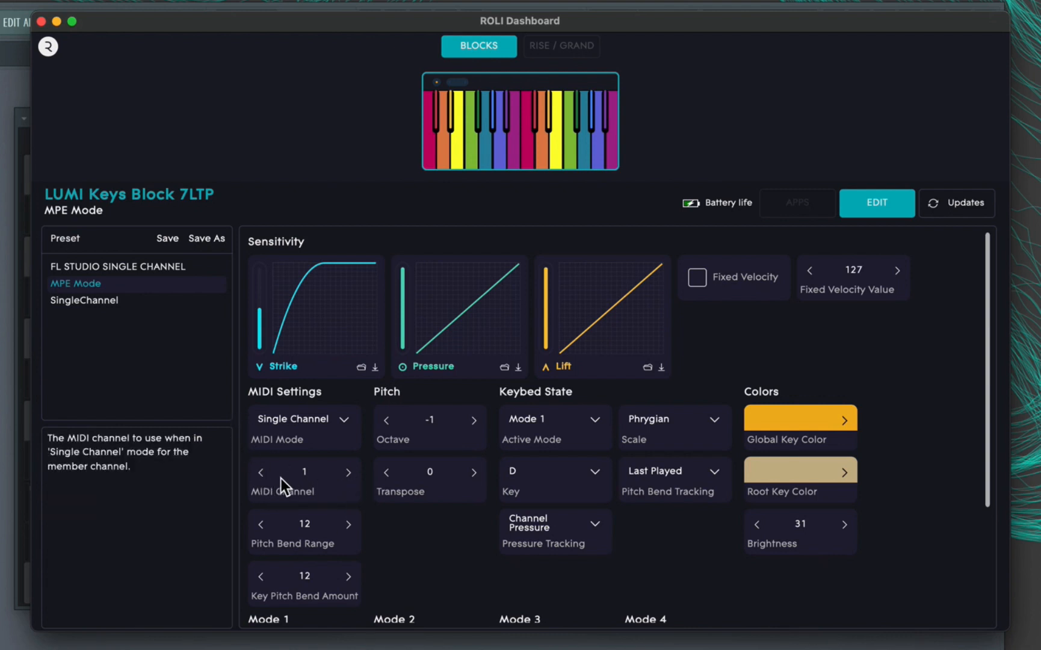
pyautogui.moveTo(313, 543)
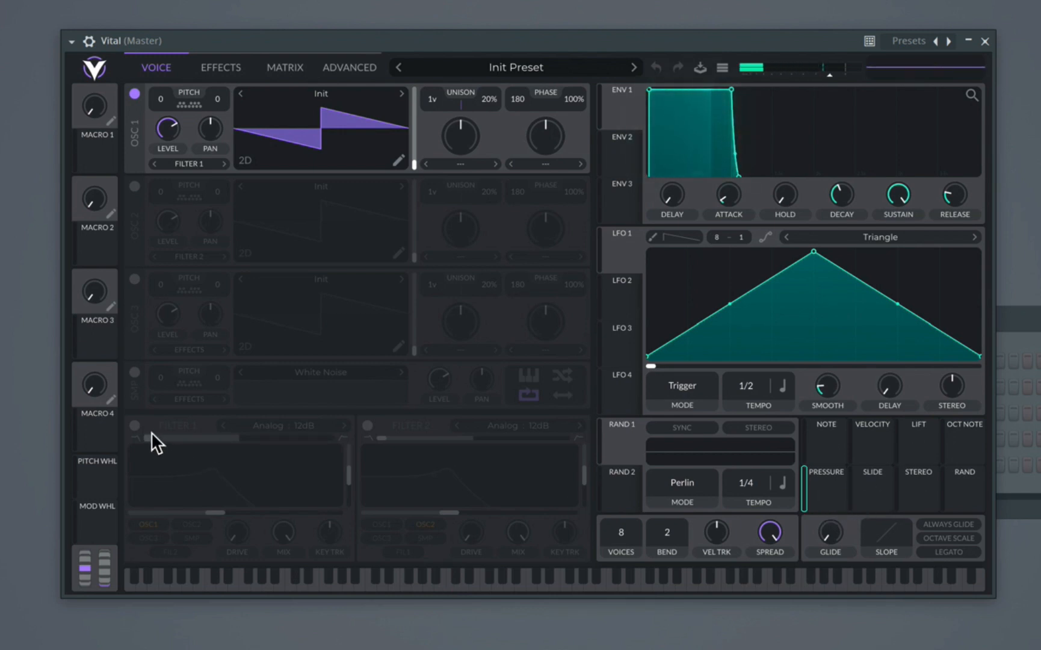
# Power on Vital's Filter 1, running the Analog 12dB filter on OSC1
pyautogui.click(136, 426)
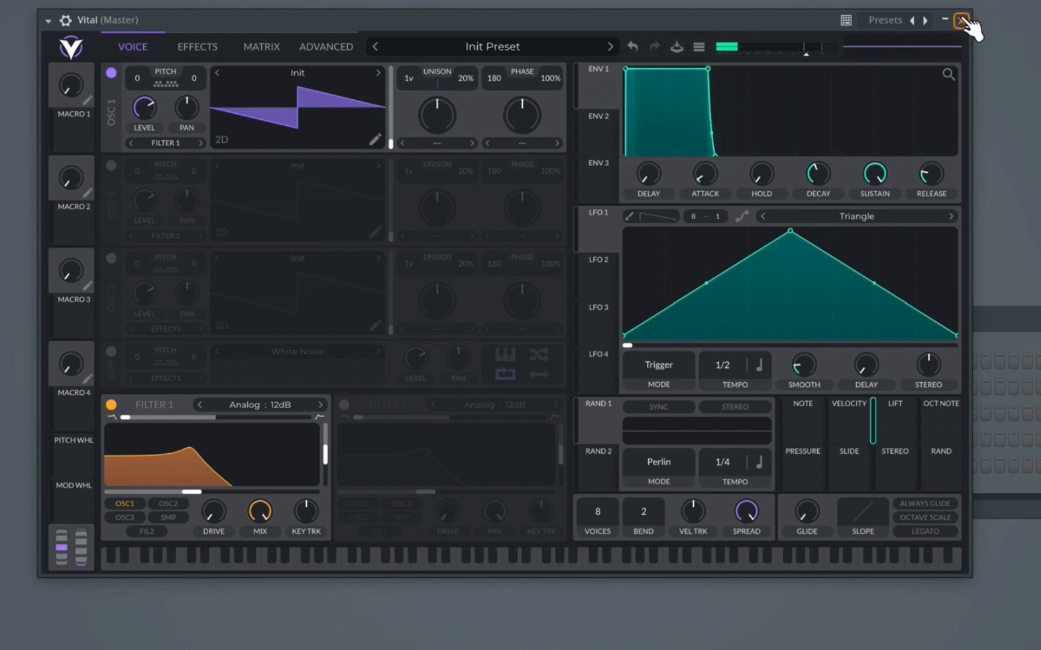
# Restore the Vital window, arm recording, press Play and record a live keyboard performance
pyautogui.click(960, 20)
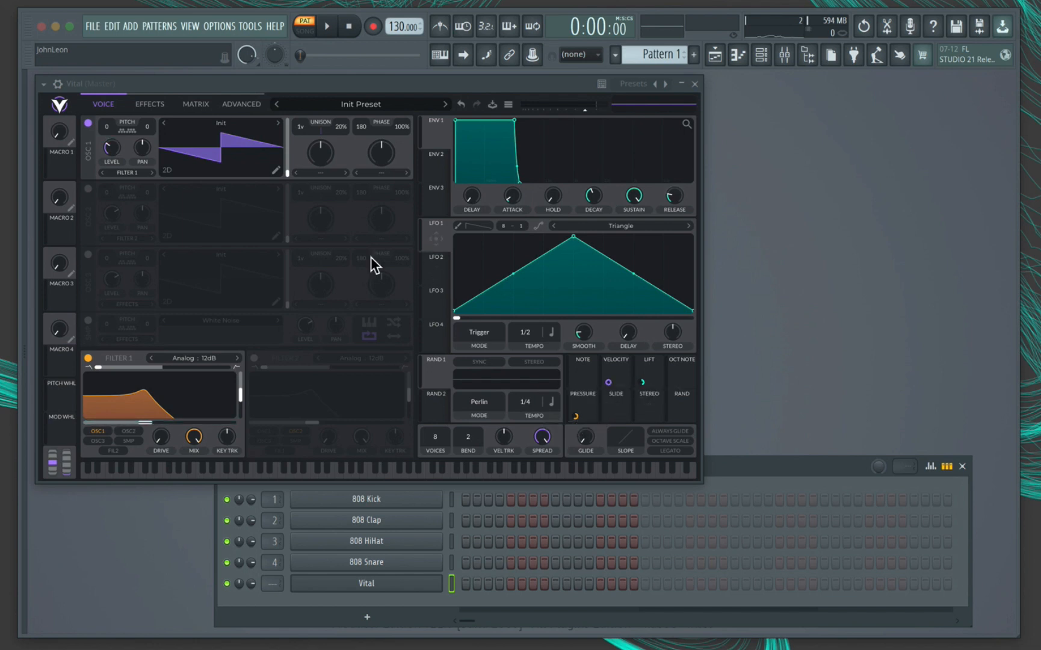
pyautogui.click(373, 27)
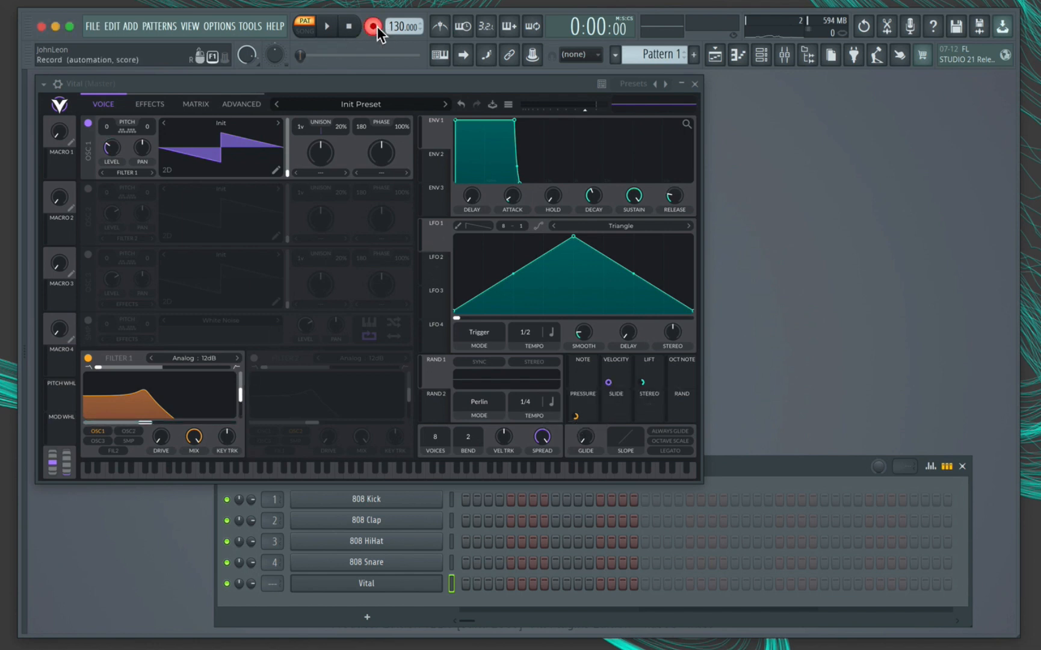
pyautogui.click(326, 26)
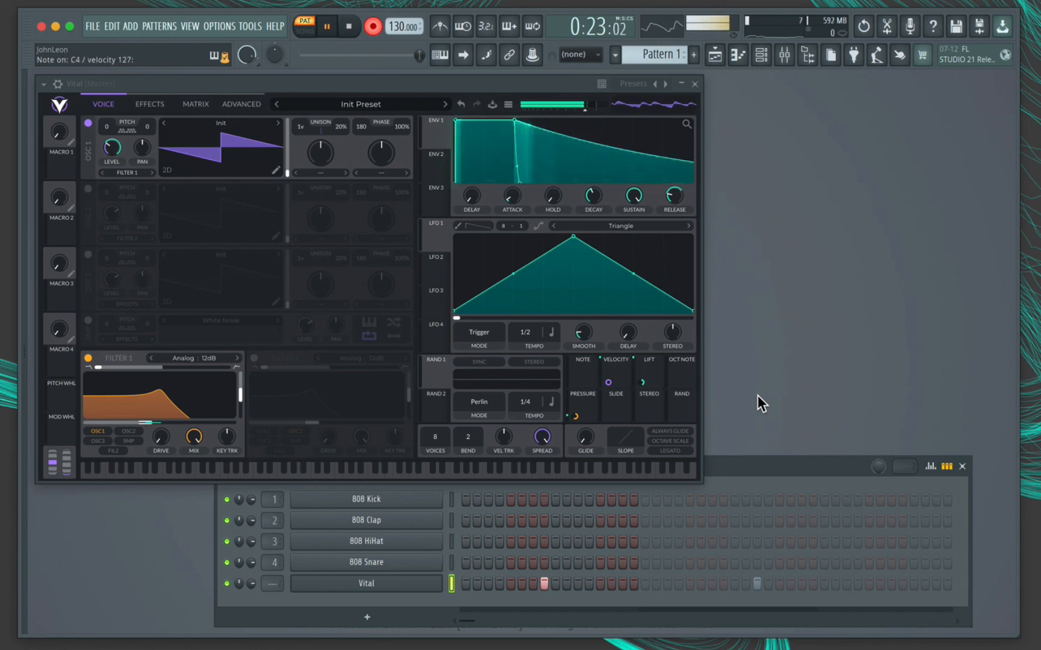
pyautogui.moveTo(592, 198); pyautogui.dragTo(592, 206)
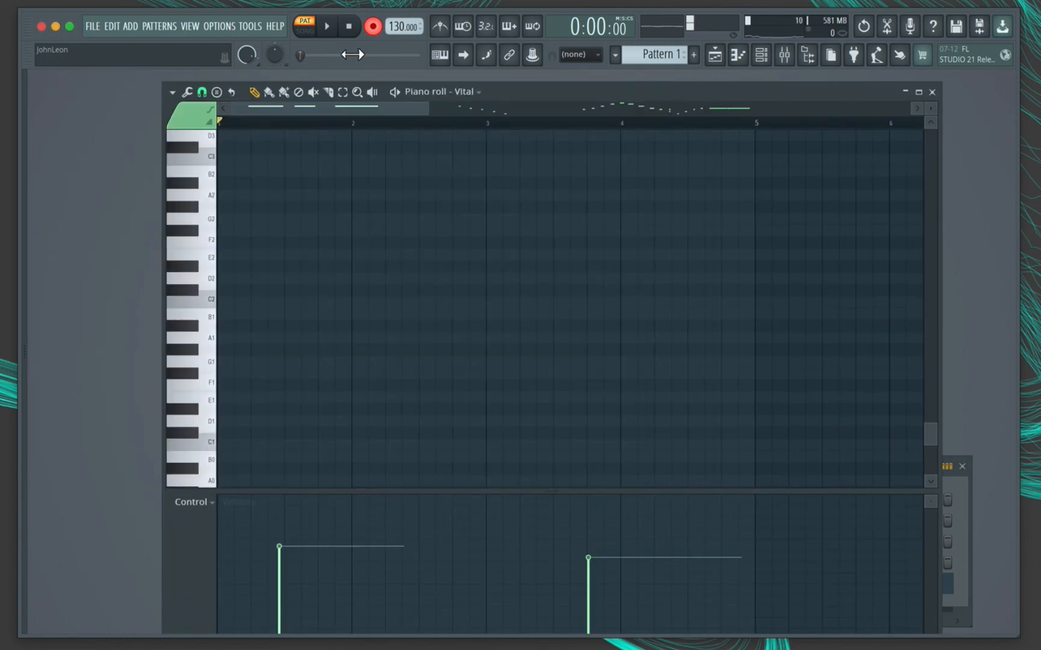
# Open Vital's piano roll and show the Channel pitch and MIDI Channel 1 Aftertouch lanes
pyautogui.click(193, 502)
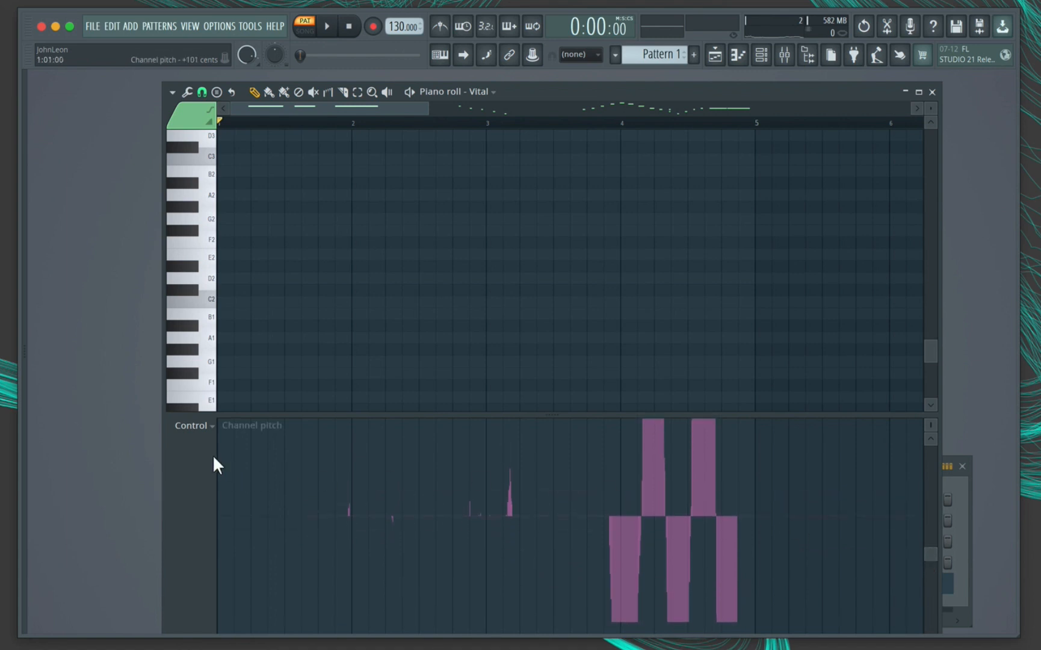
pyautogui.click(193, 425)
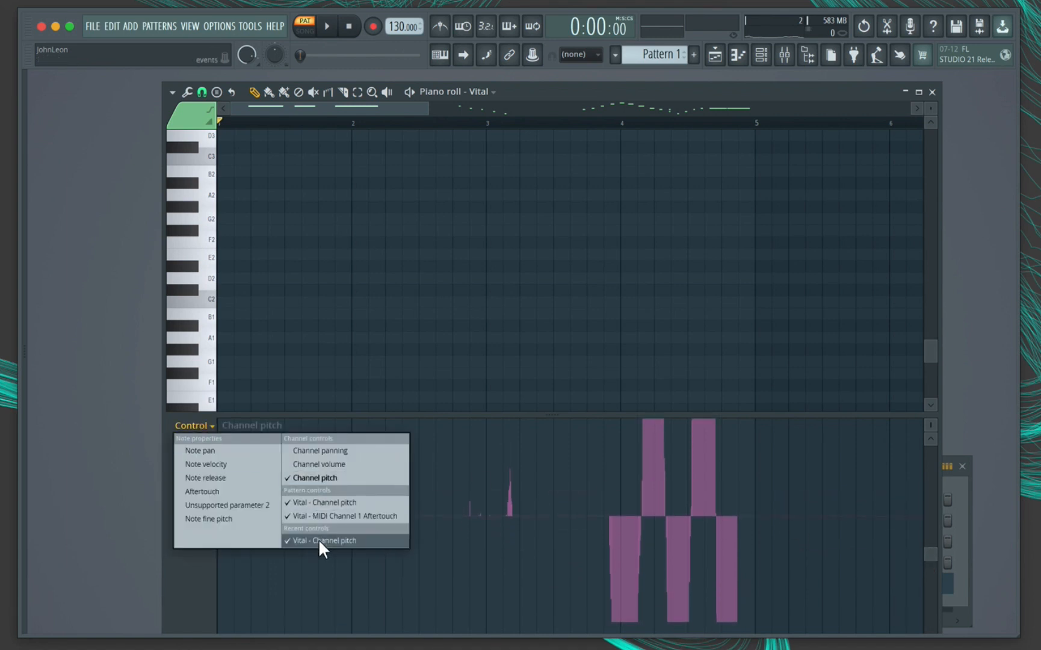
pyautogui.click(345, 516)
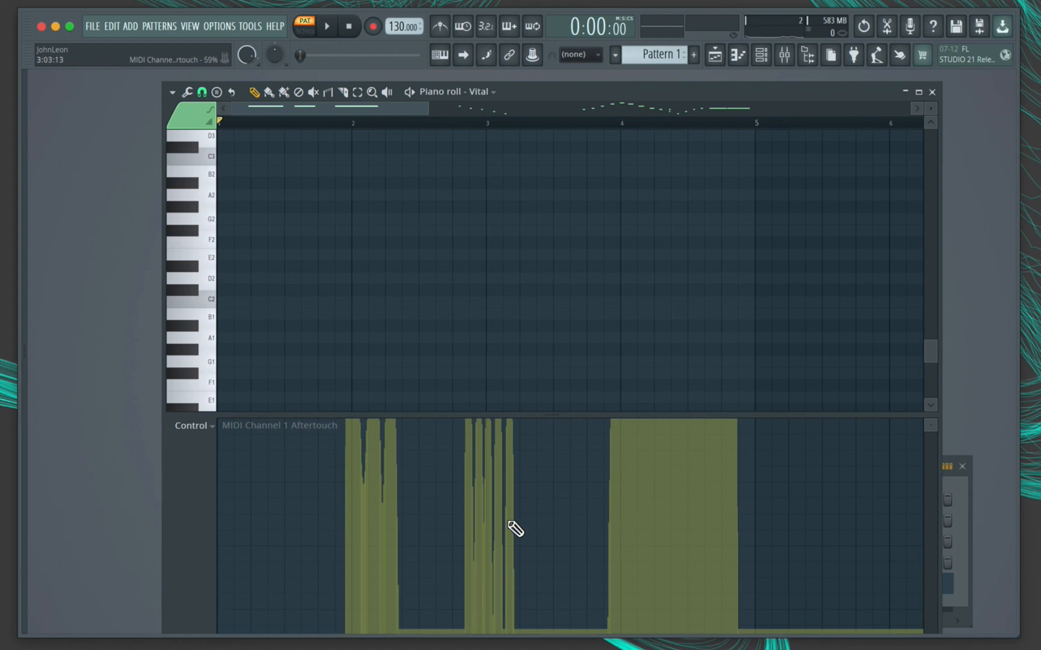
pyautogui.click(195, 427)
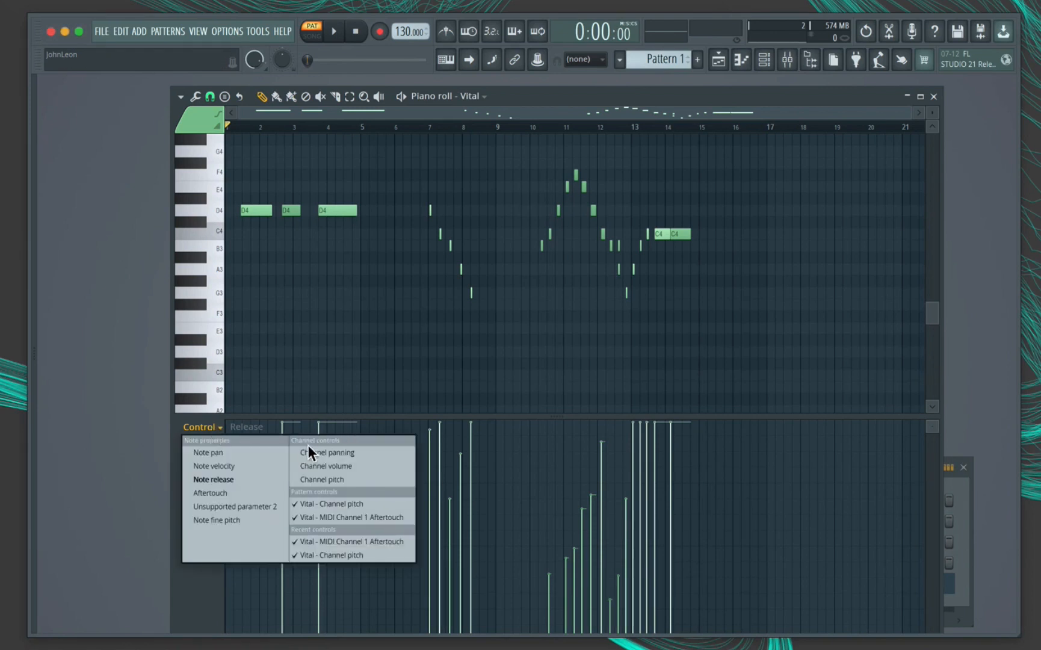
pyautogui.moveTo(241, 479)
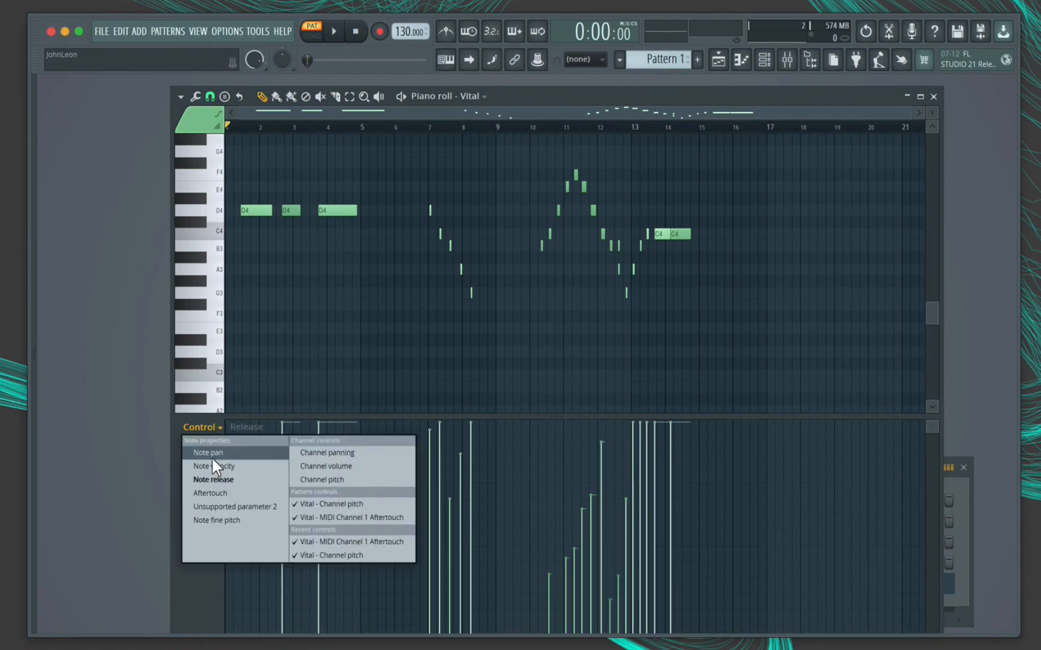
# Switch the control lane through Note velocity, Vital Channel pitch, then Channel 1 Aftertouch
pyautogui.click(207, 452)
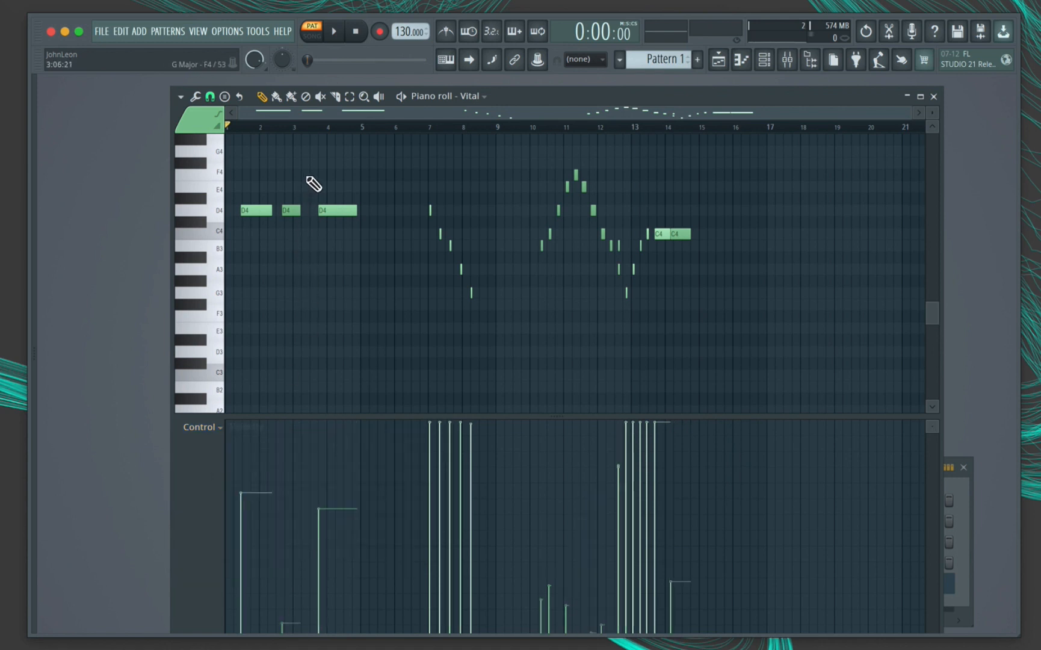
pyautogui.moveTo(277, 352)
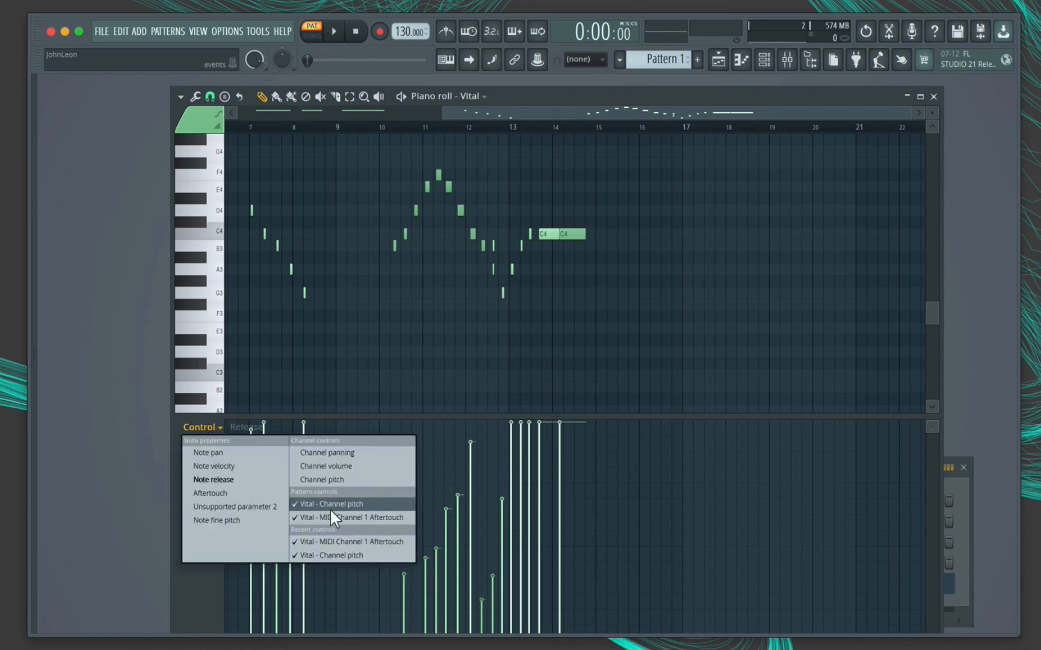
pyautogui.moveTo(359, 517)
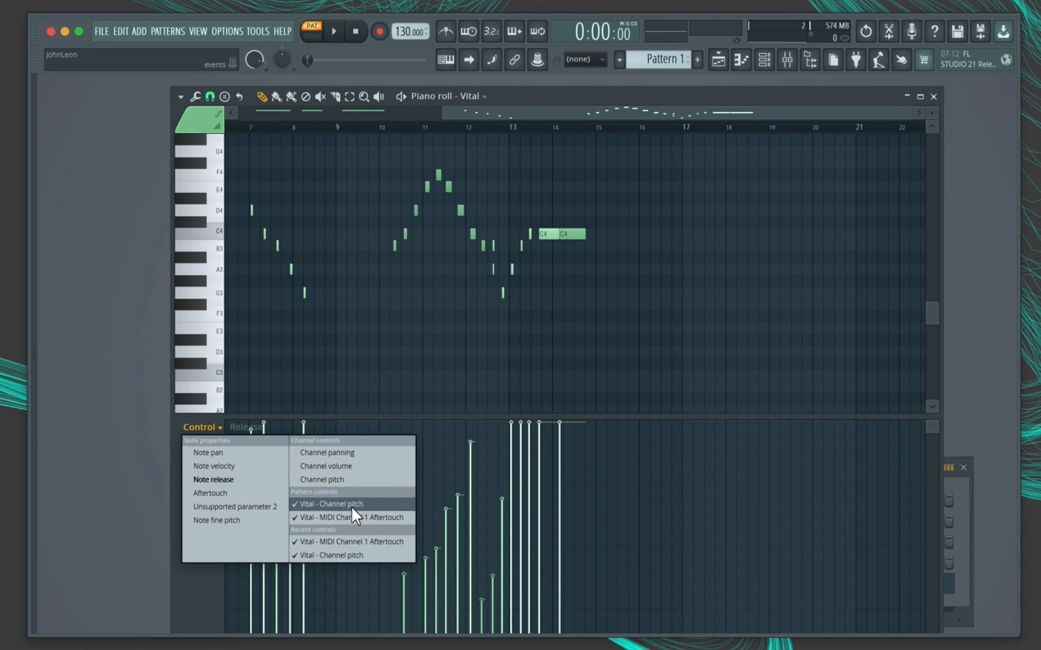
pyautogui.click(334, 504)
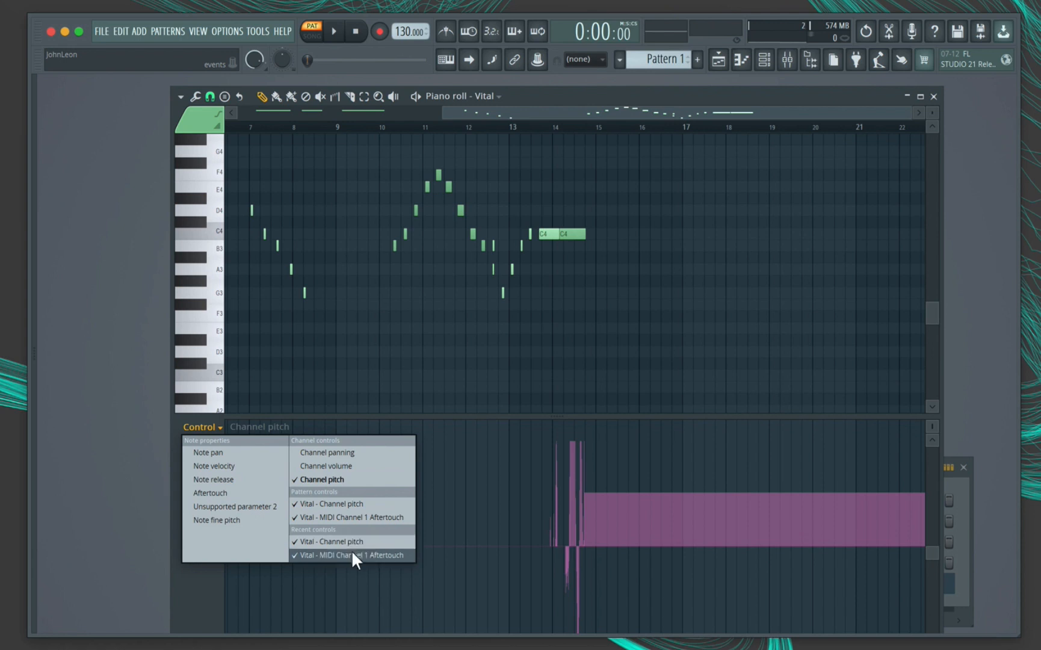
pyautogui.click(352, 555)
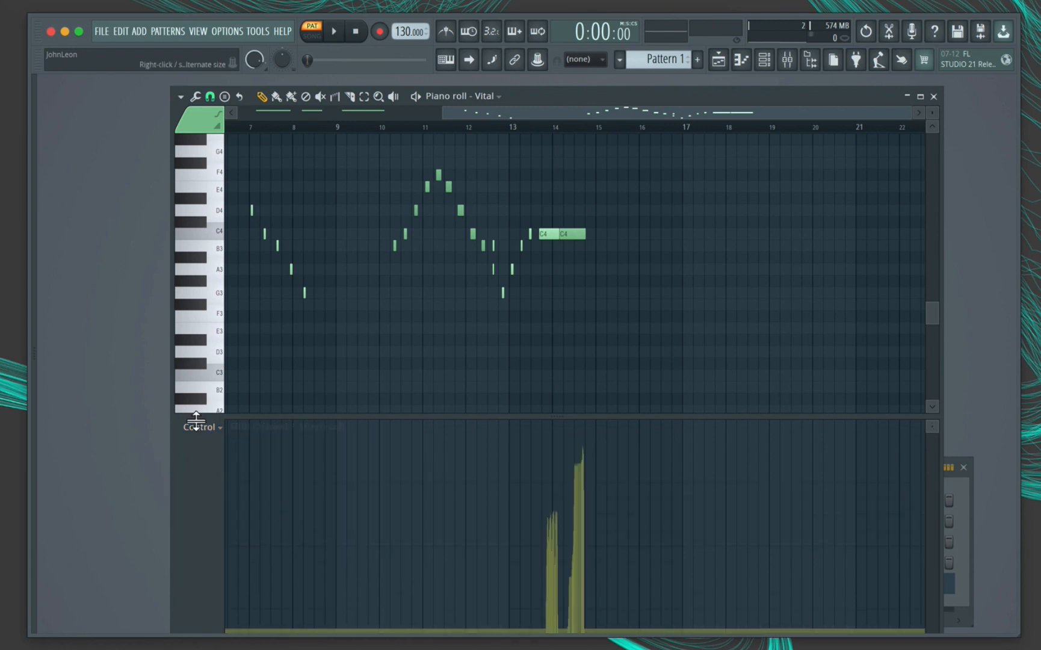
pyautogui.click(201, 426)
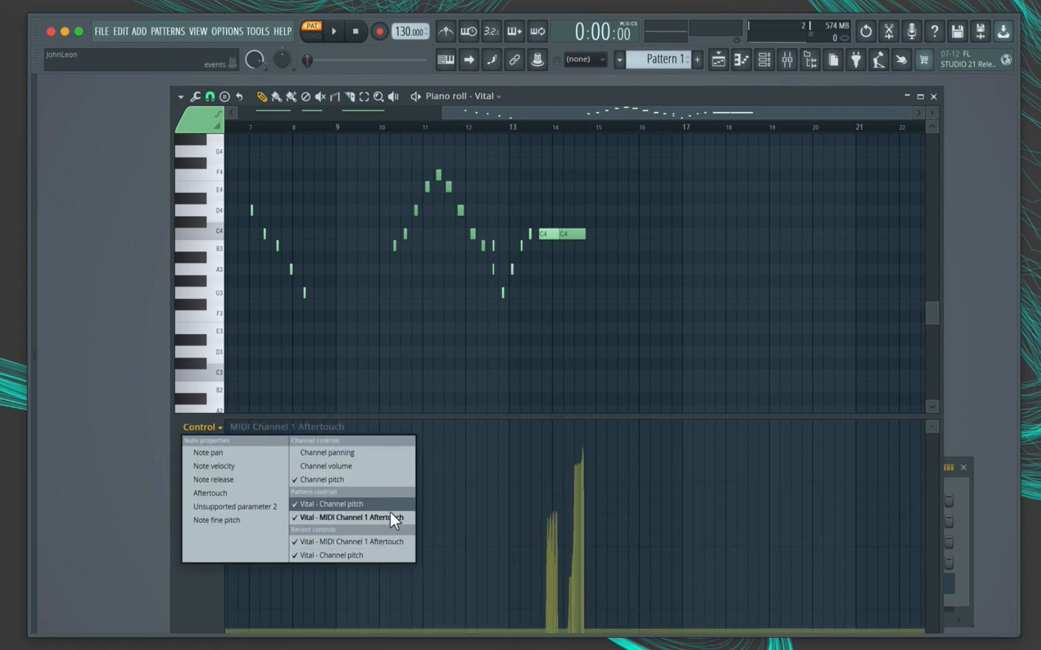